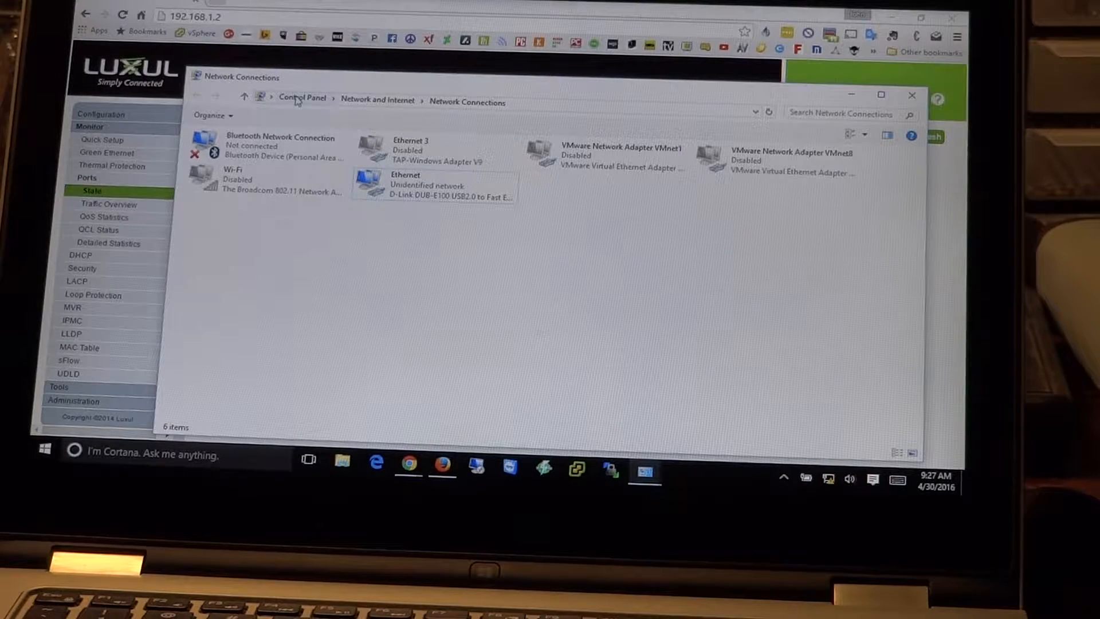
Step: Switch Control Panel to large icons and reach the network adapter list via Network and Sharing Center
left_click(302, 98)
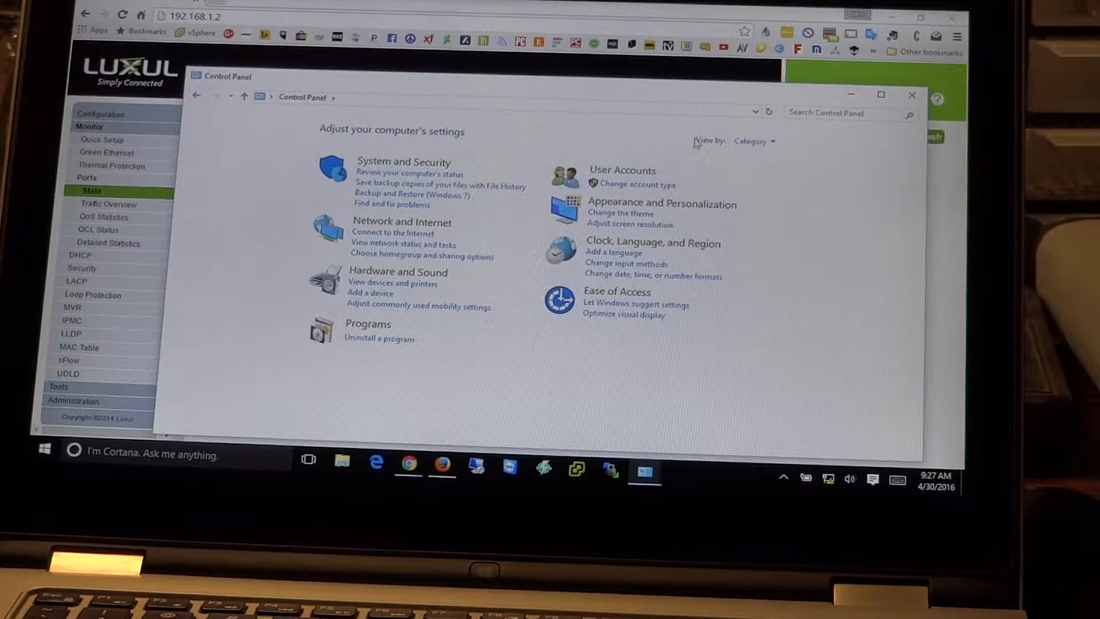
left_click(754, 141)
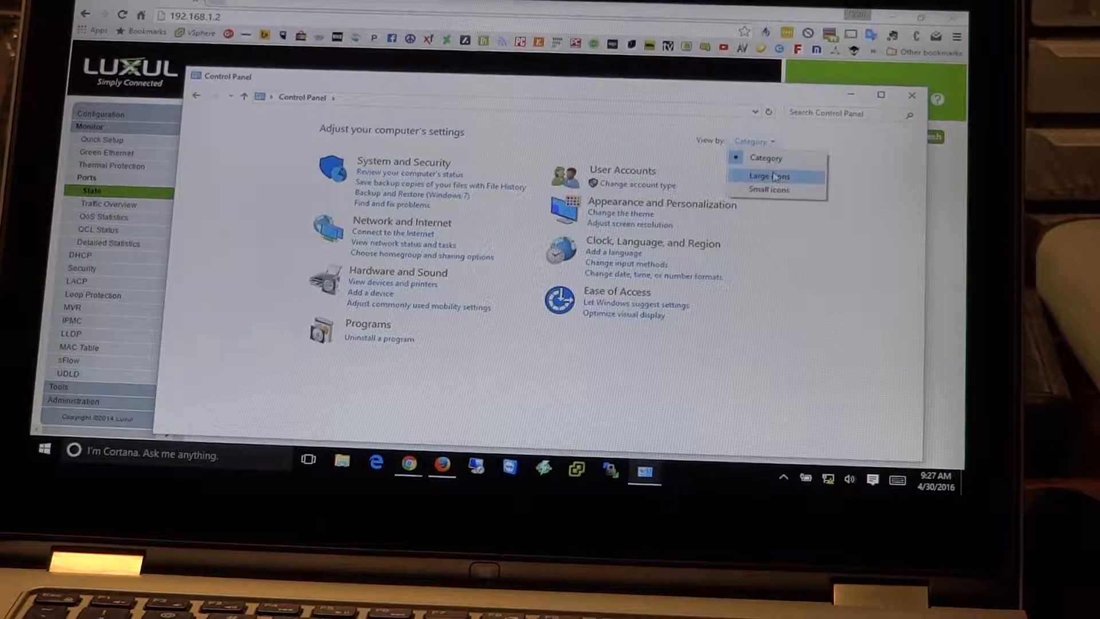
left_click(764, 176)
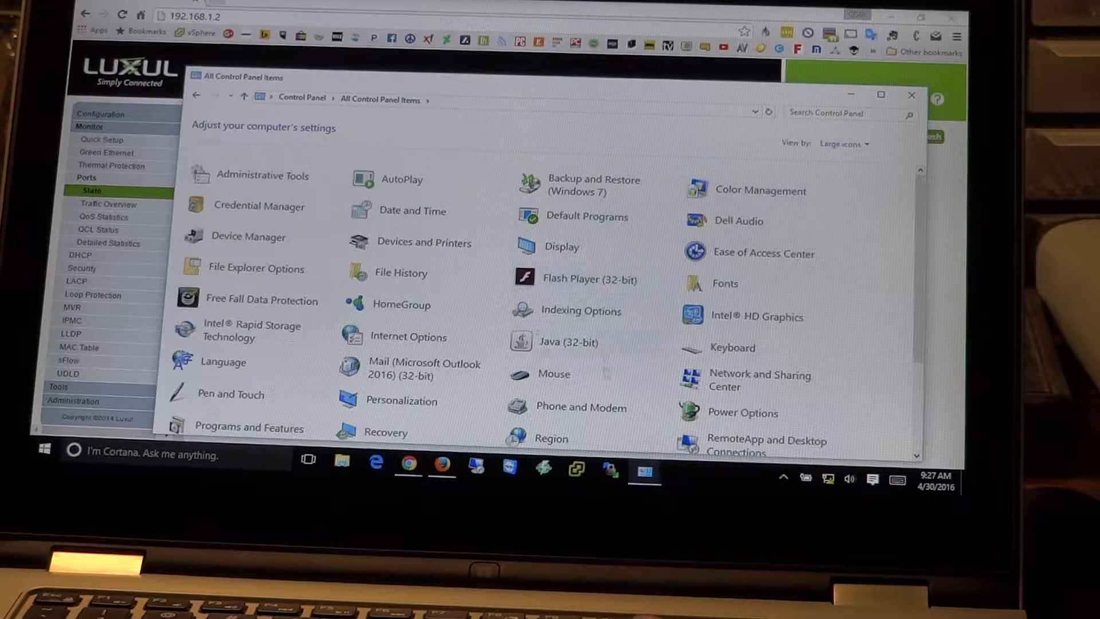
mouse_move(762, 380)
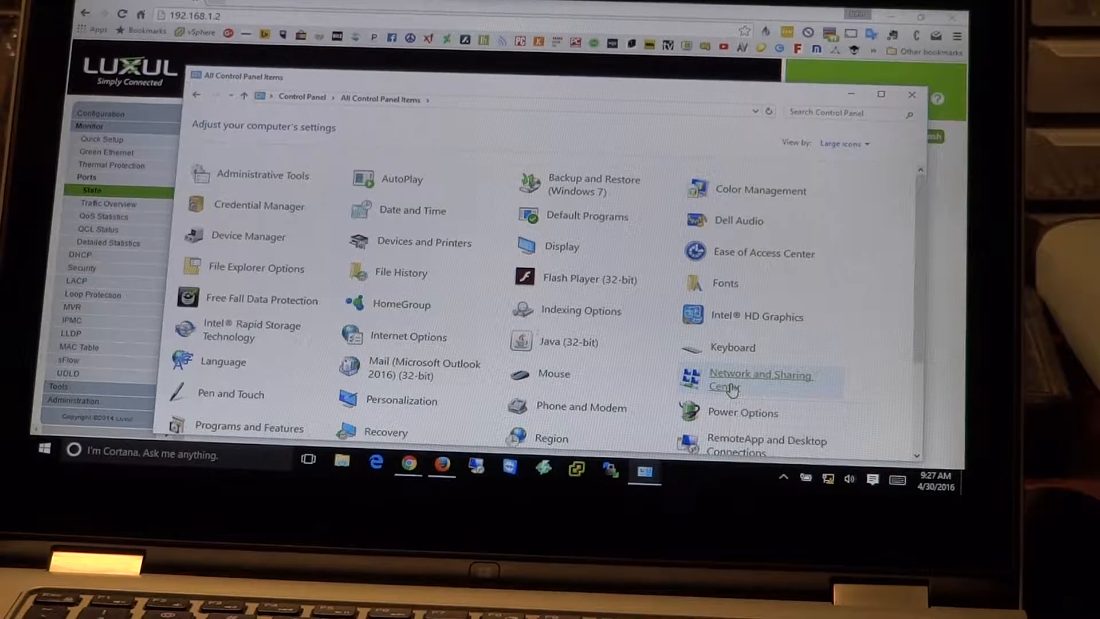
left_click(762, 380)
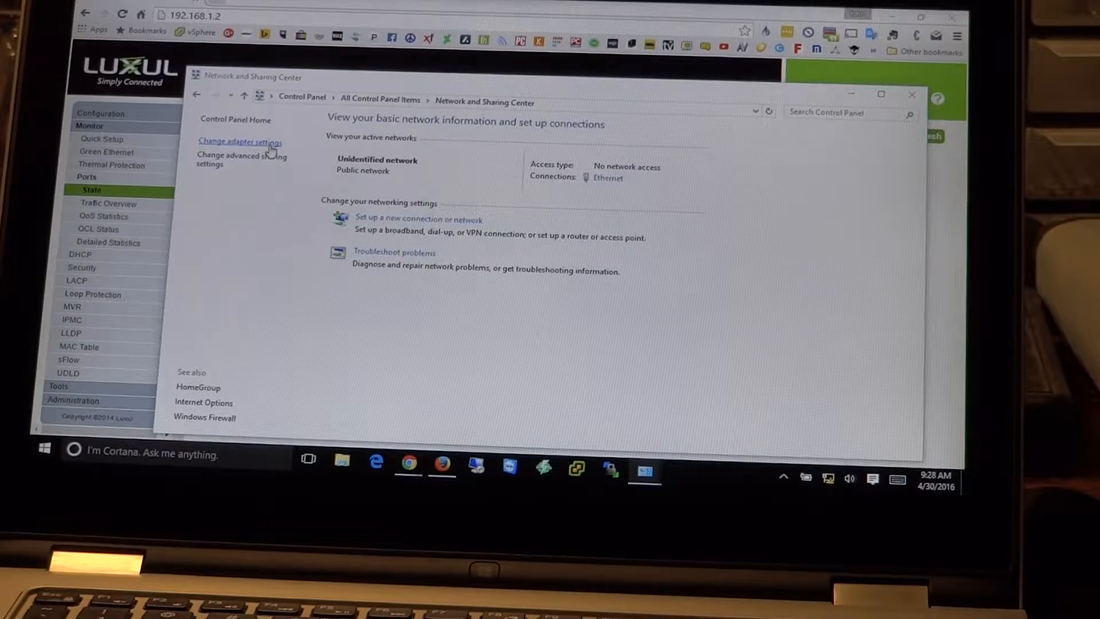
left_click(239, 142)
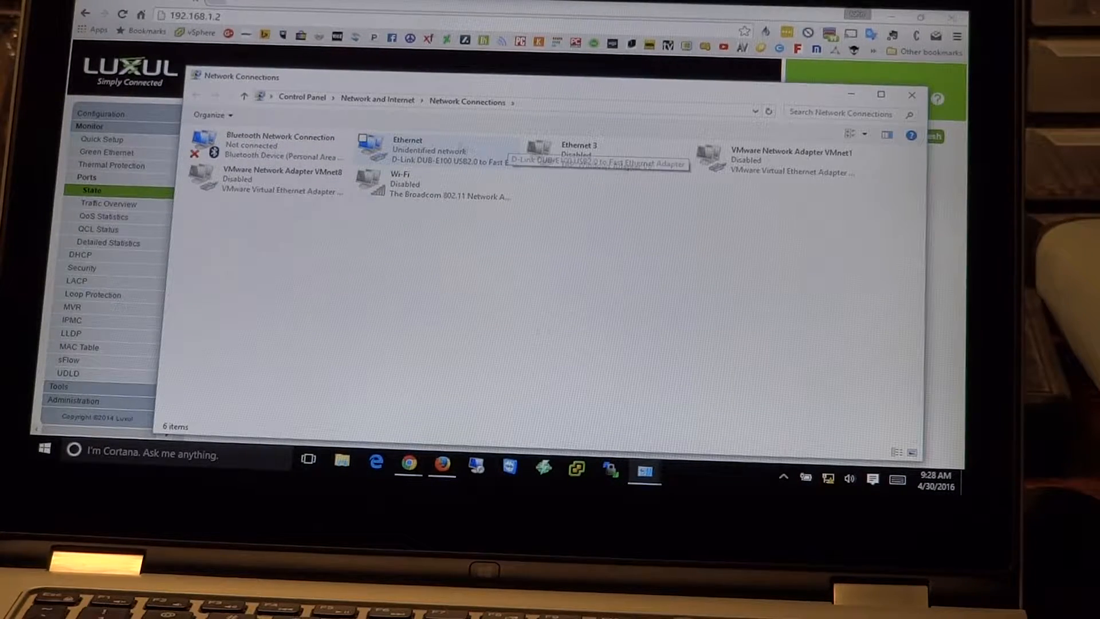
Step: Set Ethernet IPv4 to static address 192.168.0.20 with subnet mask 255.255.255.0
right_click(407, 147)
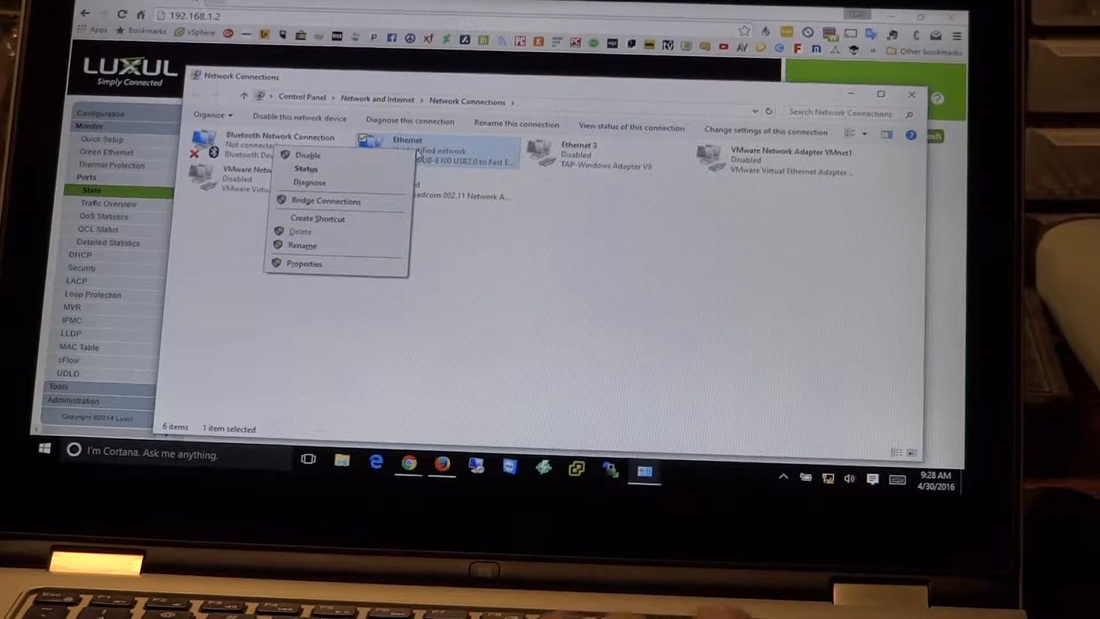
left_click(334, 272)
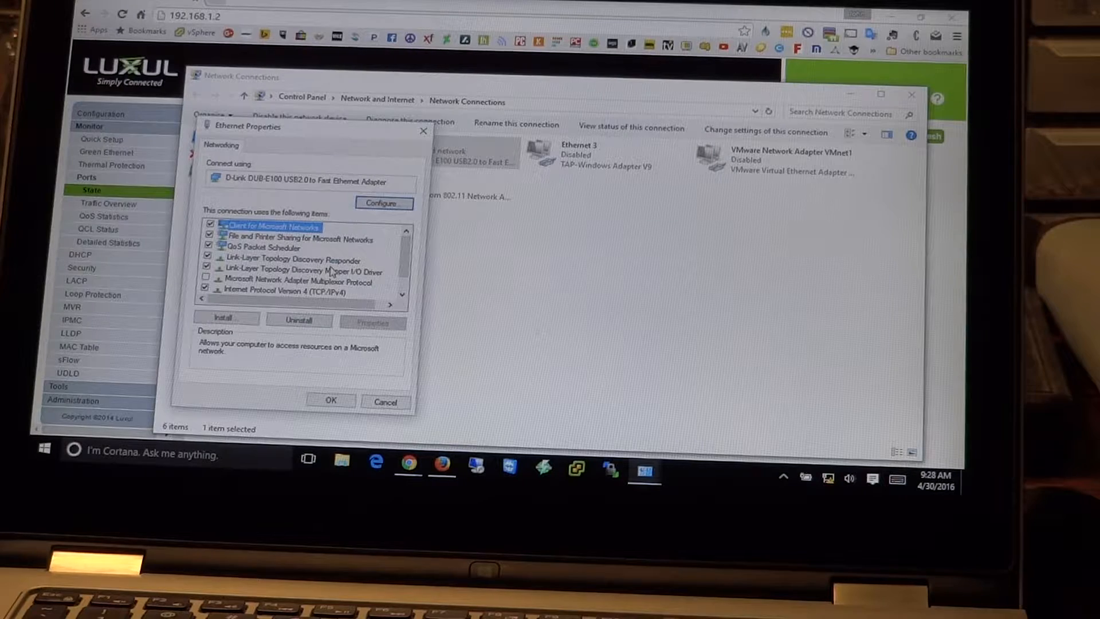
left_click(290, 290)
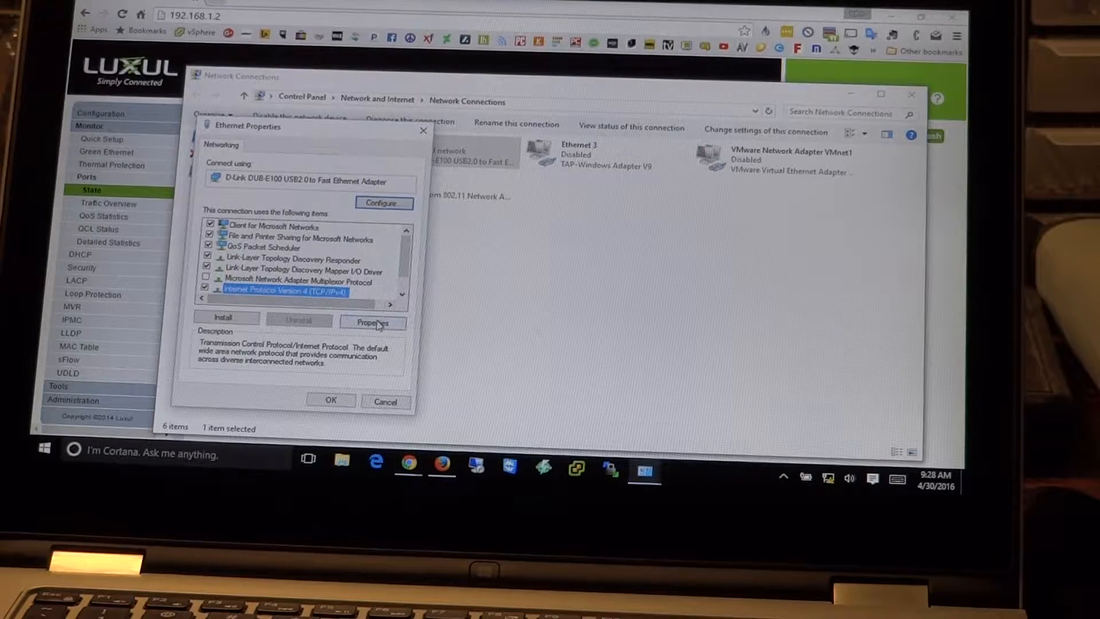
left_click(373, 322)
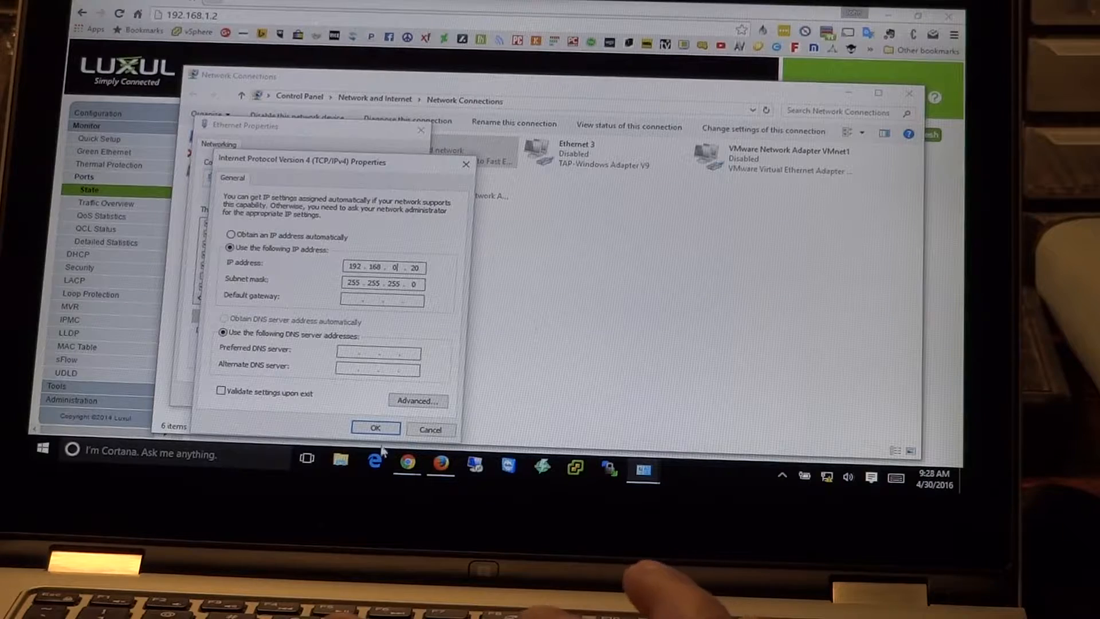
left_click(376, 428)
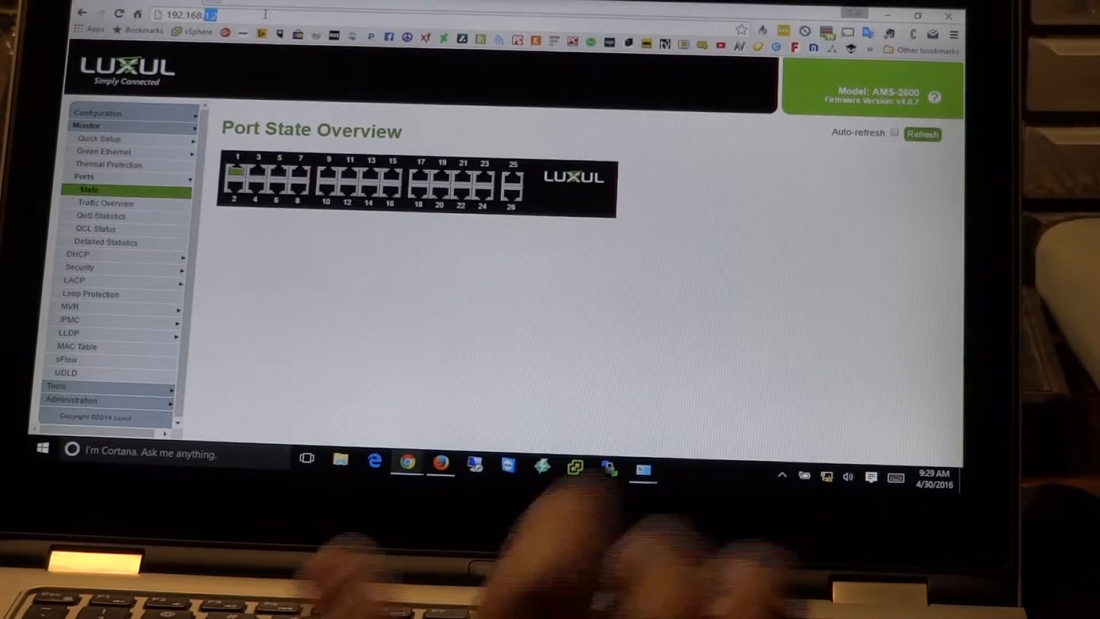
Step: Go to 192.168.0.3 and log in to the switch as admin
left_click(186, 15)
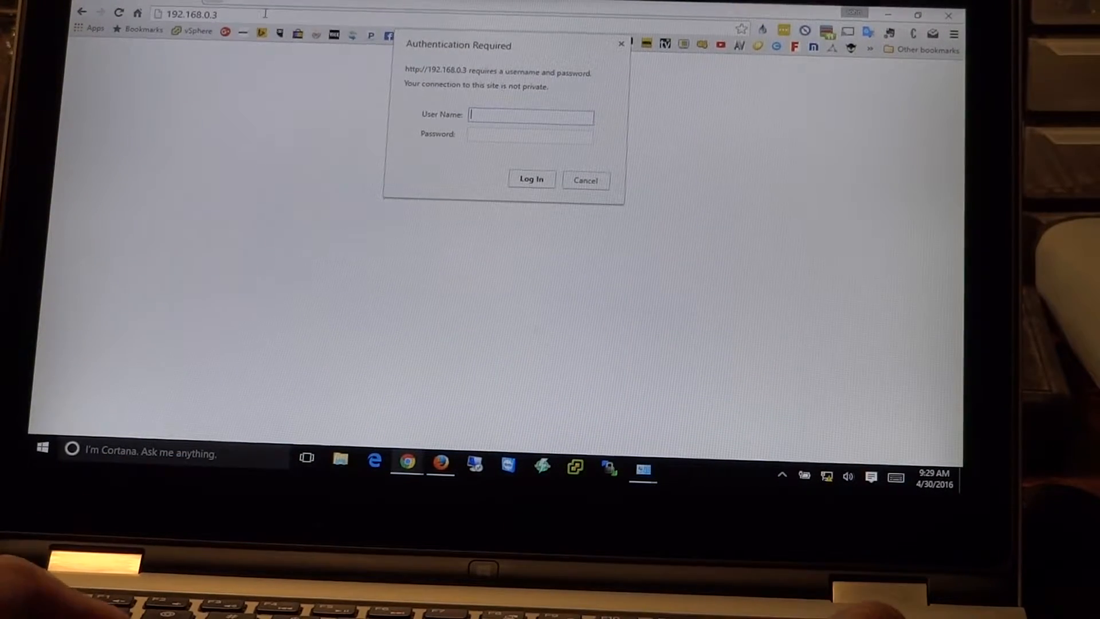
type("admin")
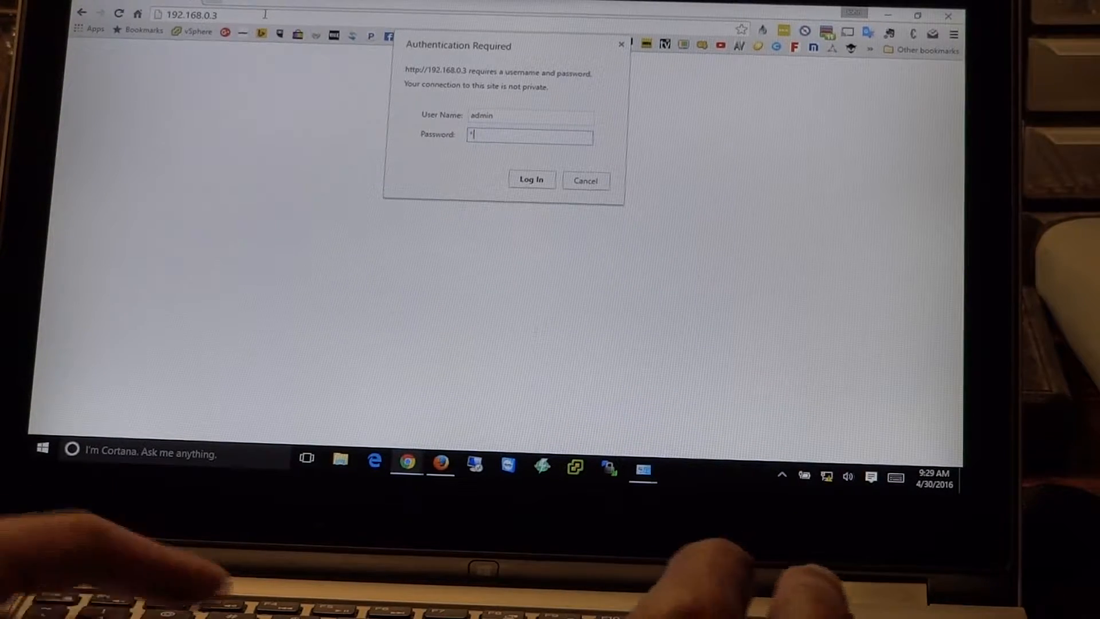
type("****")
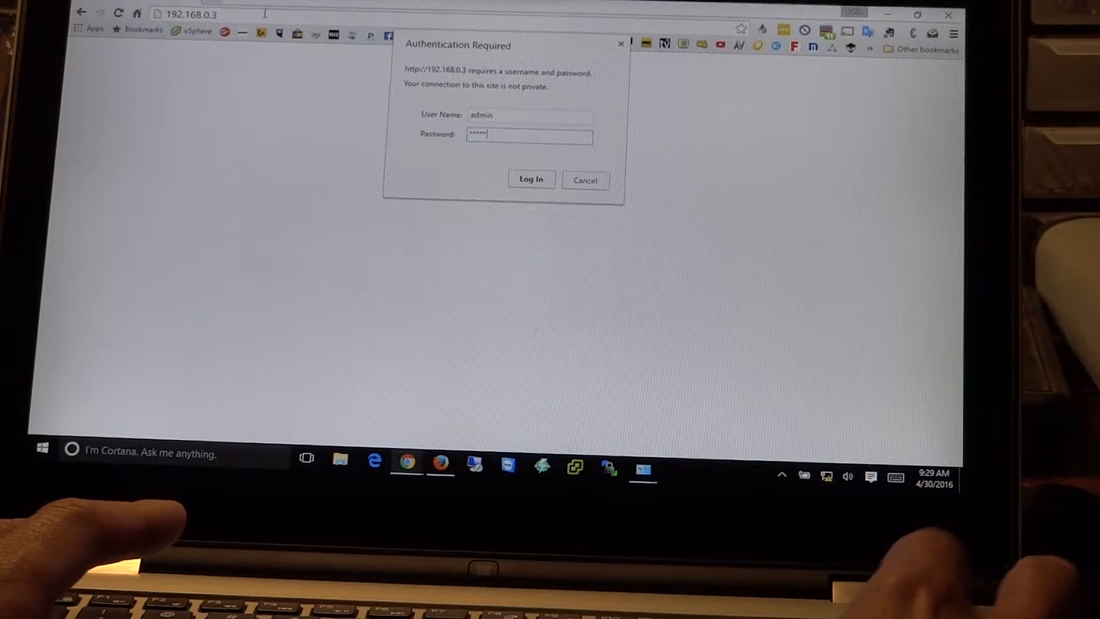
left_click(531, 180)
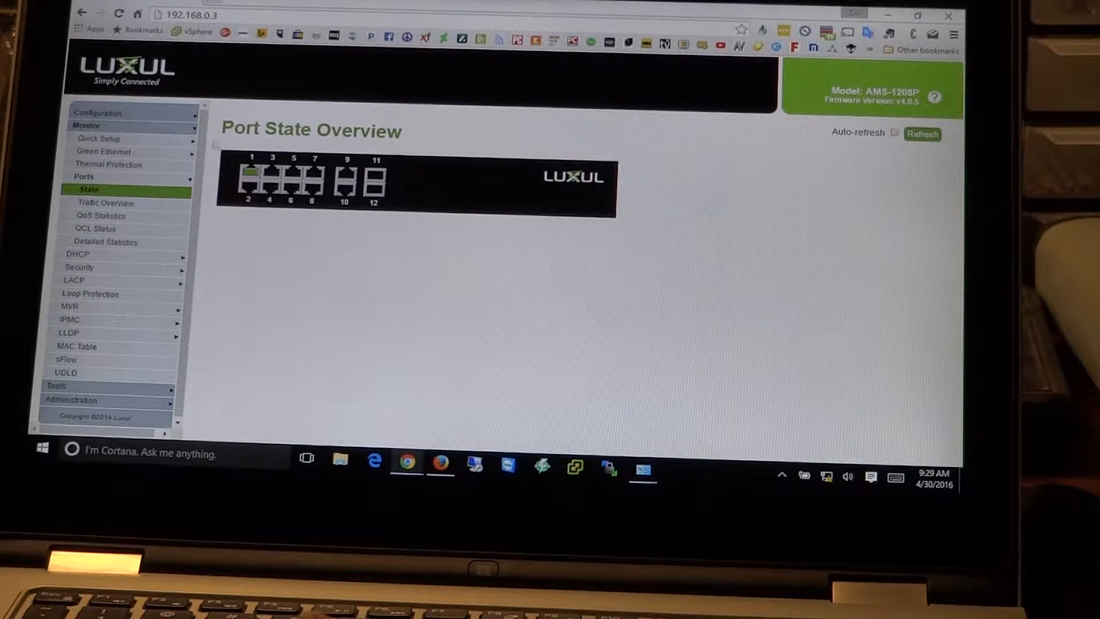
Step: In Configuration > Quick Setup > System > IP, change IPv4 address to 192.168.1.3 and save
left_click(98, 113)
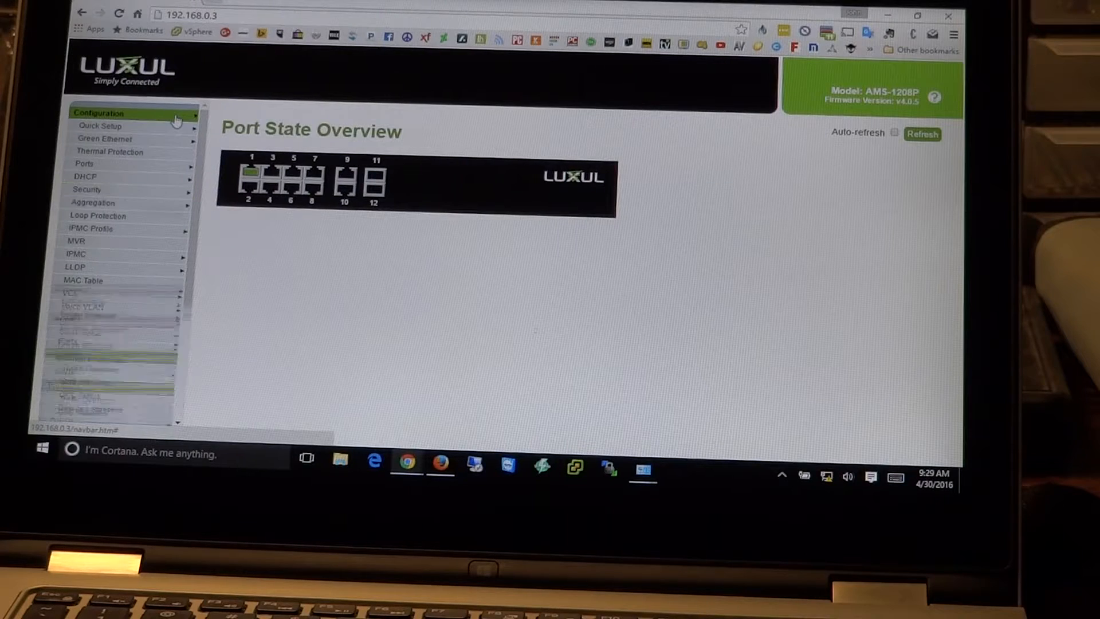
left_click(99, 125)
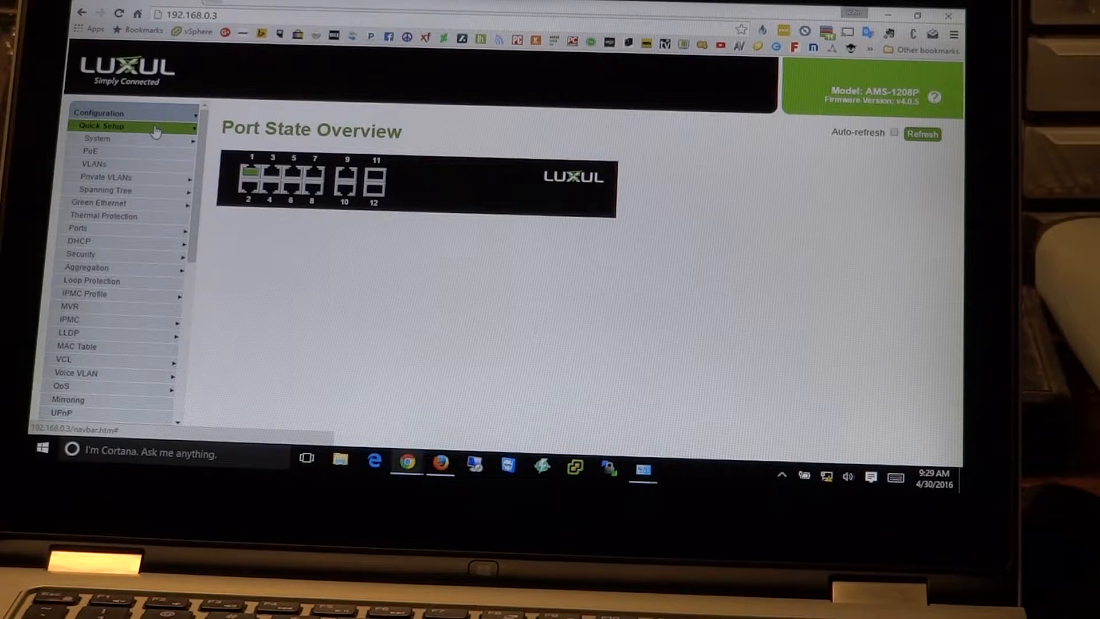
left_click(96, 138)
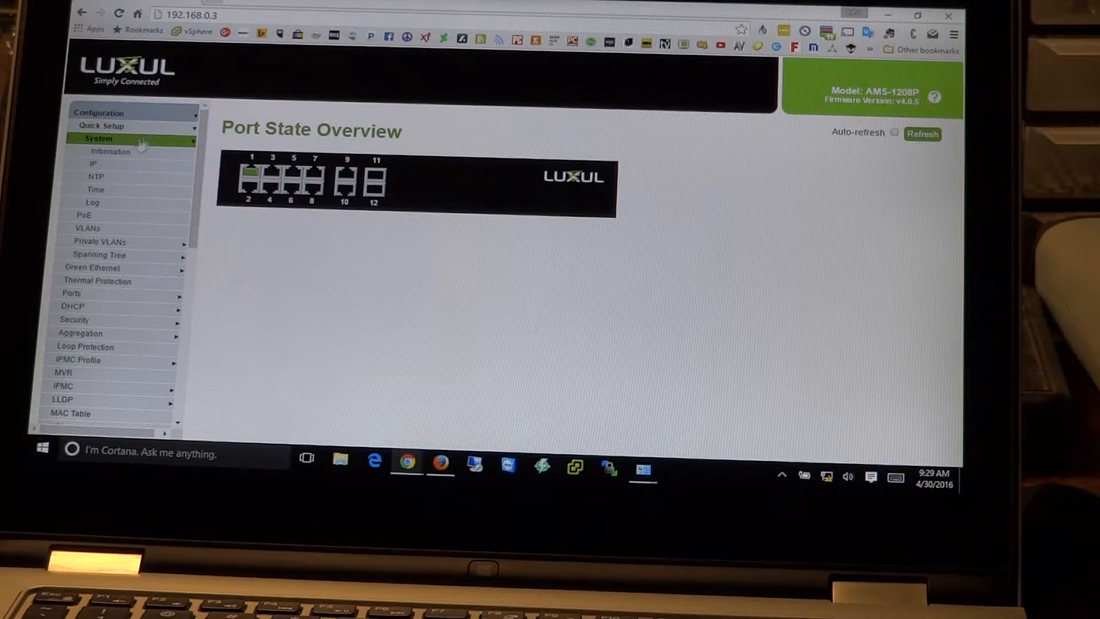
left_click(93, 163)
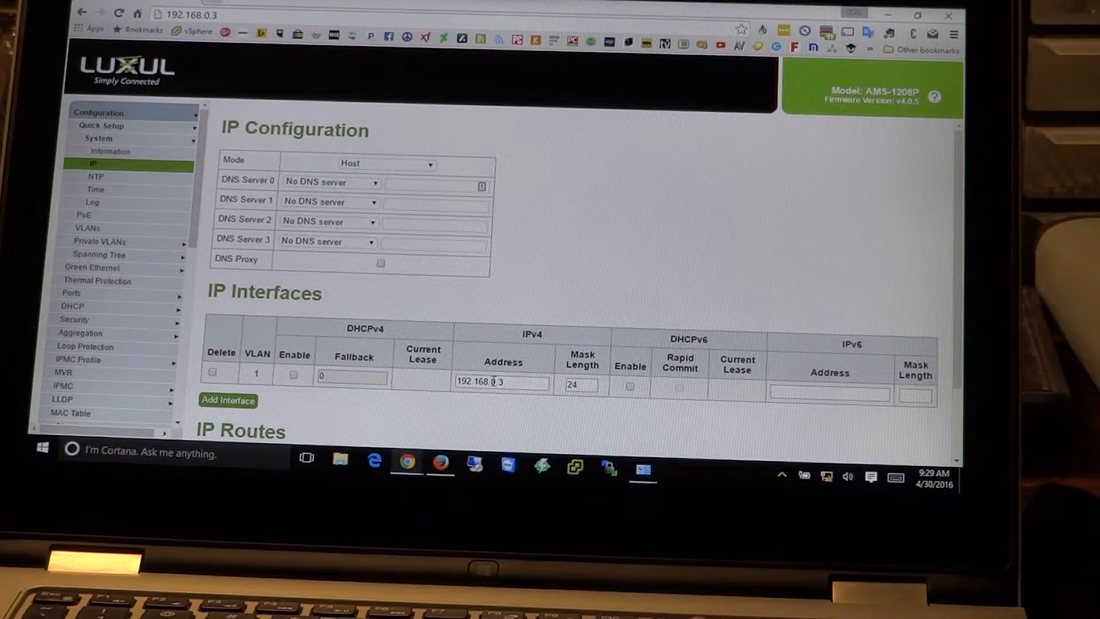
double_click(498, 382)
type("1")
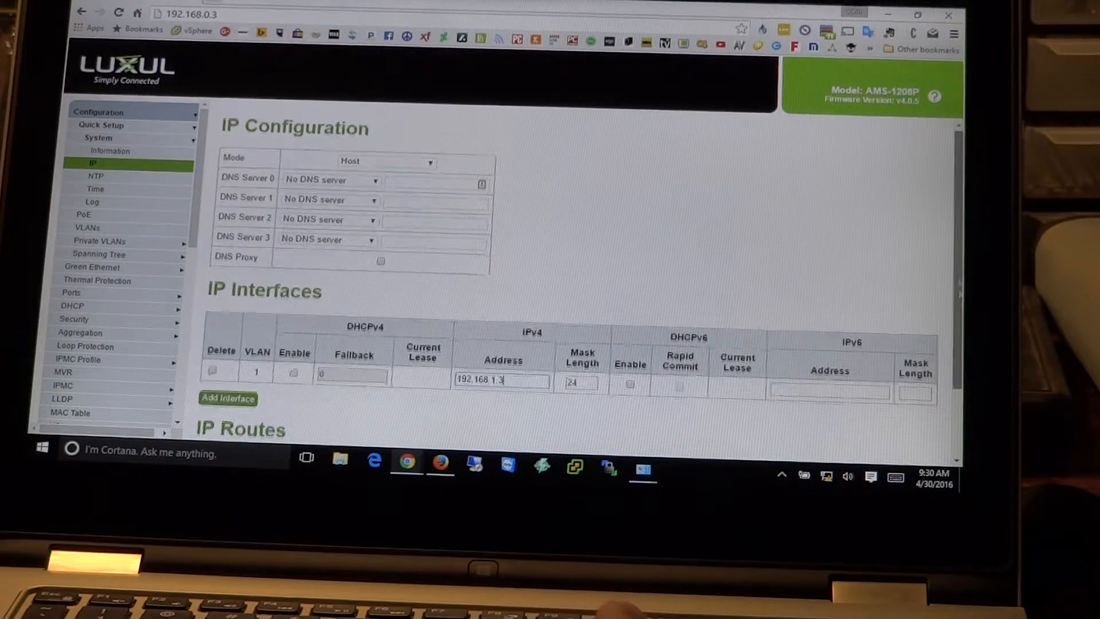
scroll("down", 3)
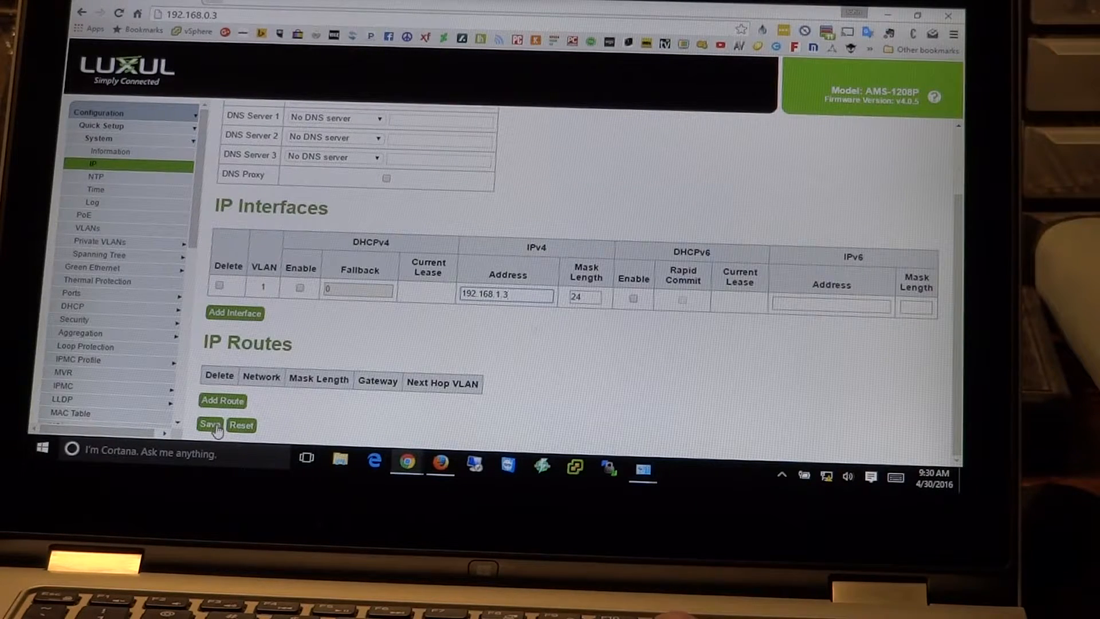
left_click(209, 424)
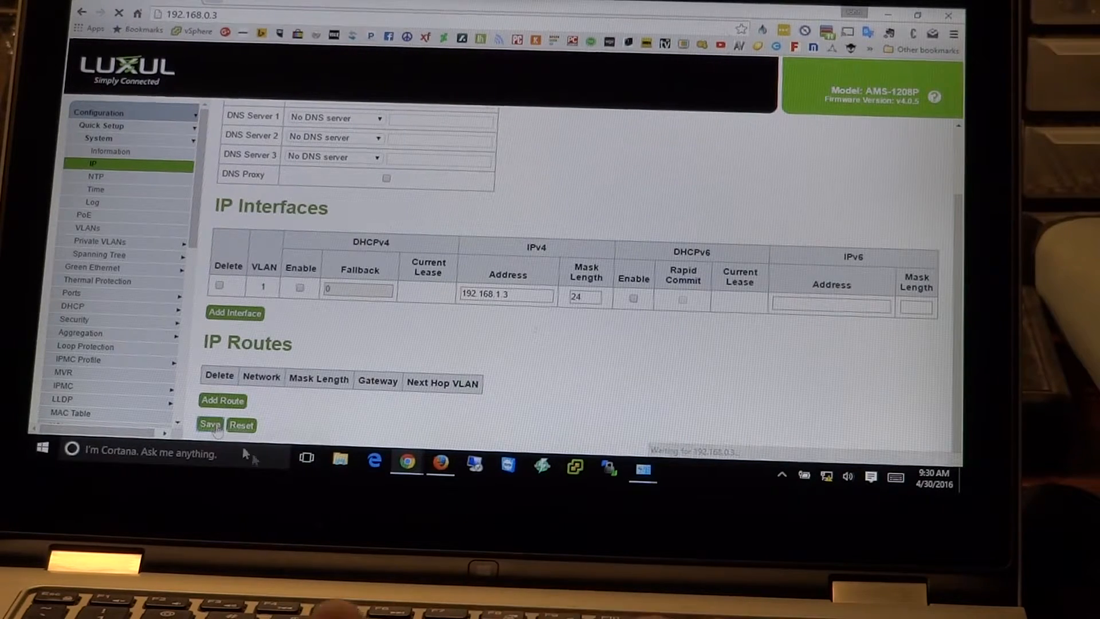
mouse_move(642, 467)
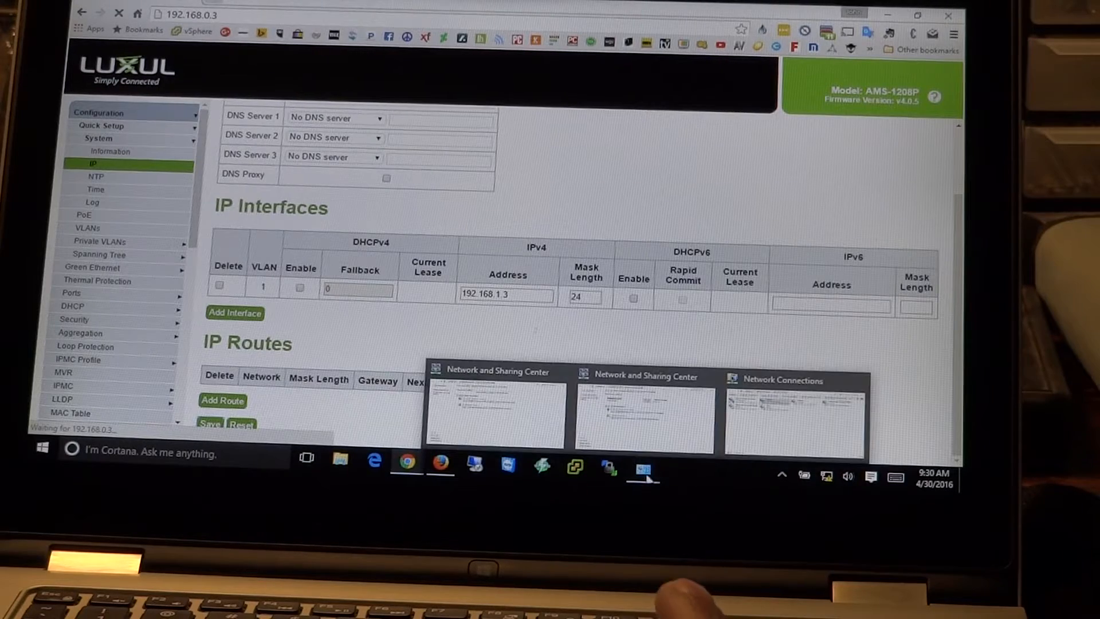
Step: Change the Ethernet adapter's static IPv4 address to 192.168.1.20 and close its properties
left_click(642, 466)
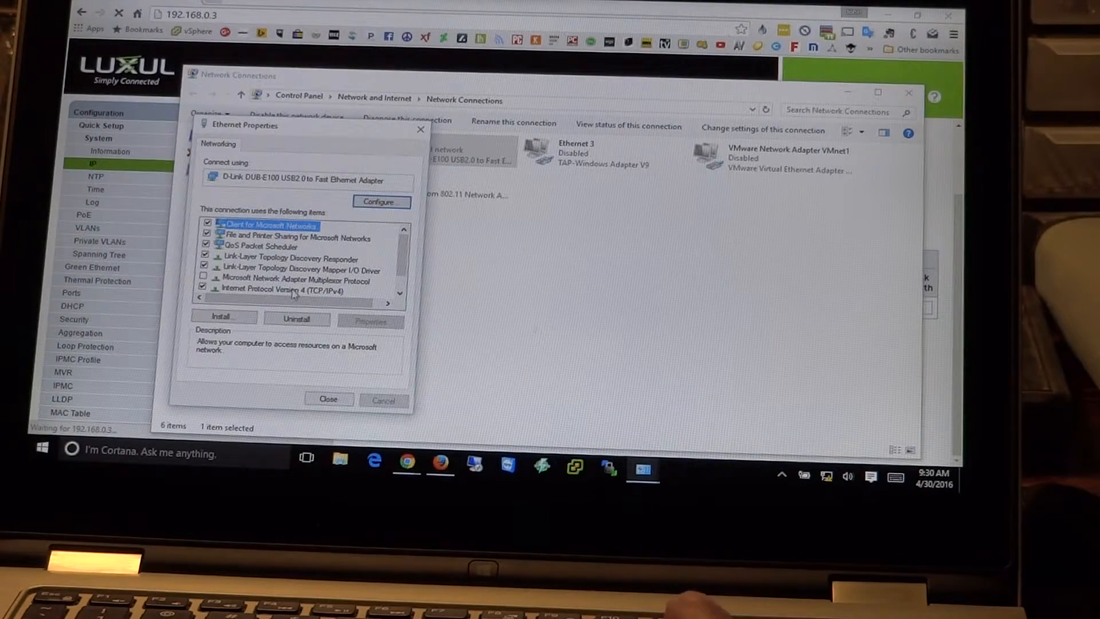
left_click(280, 289)
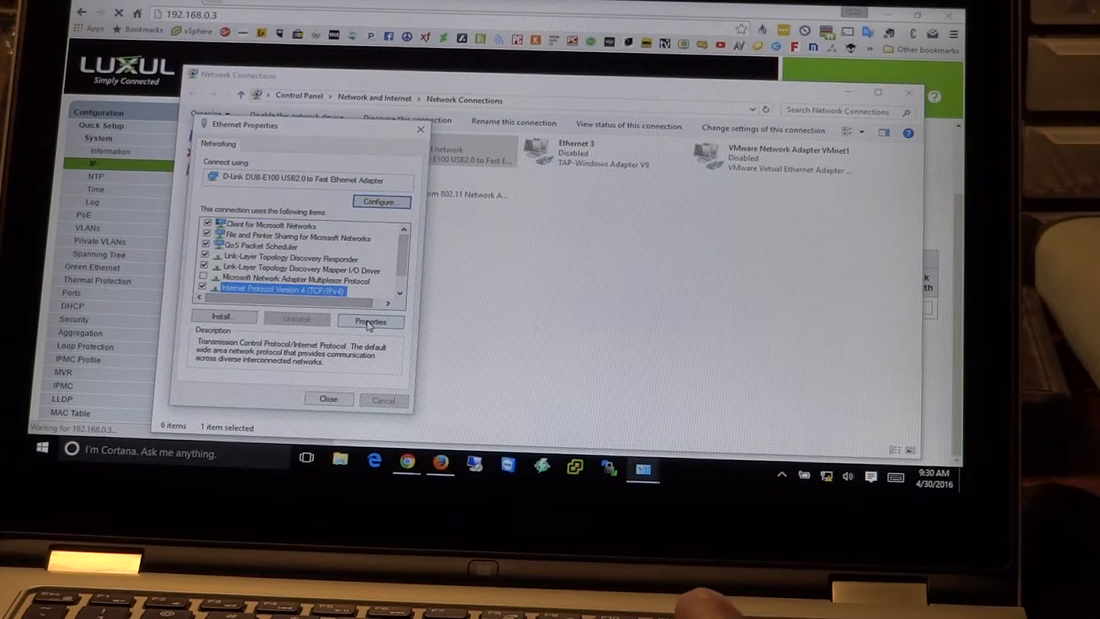
left_click(371, 321)
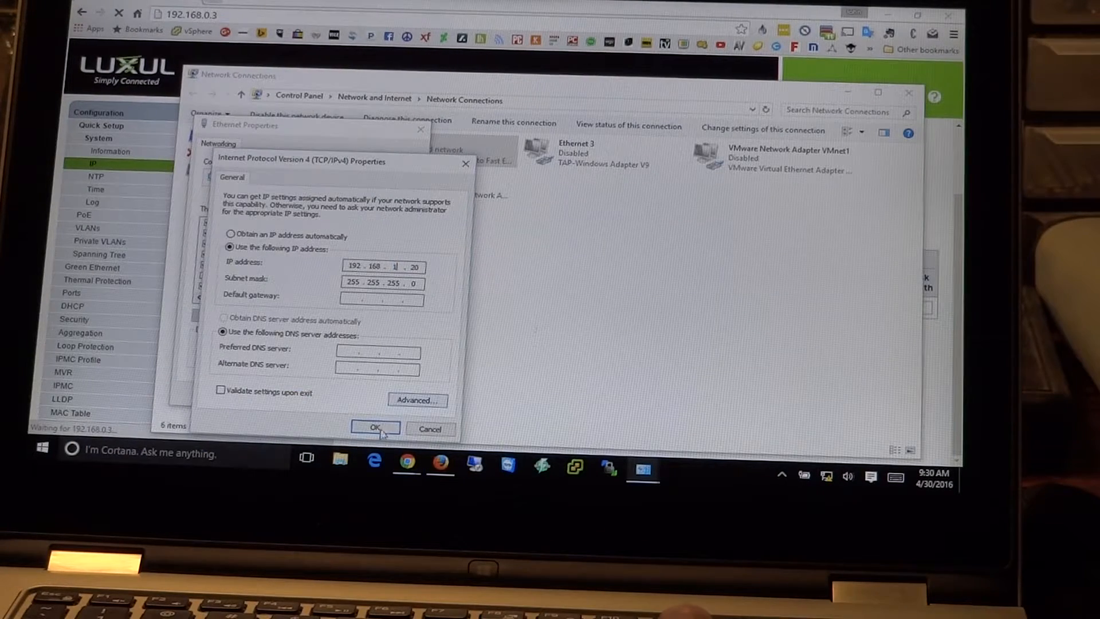
left_click(375, 428)
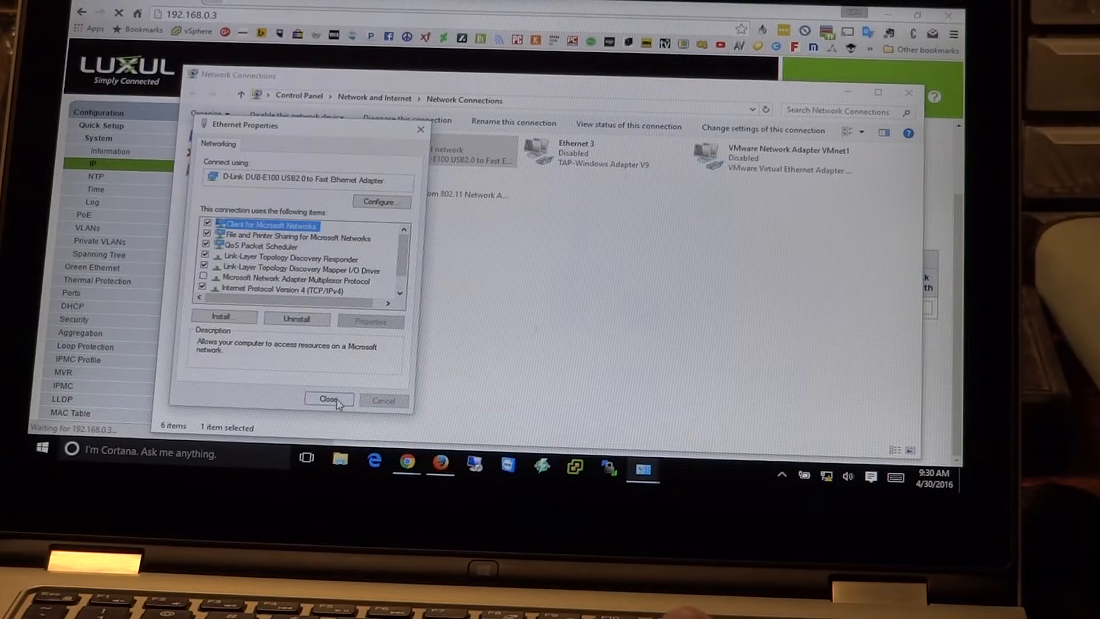
left_click(328, 399)
type("1")
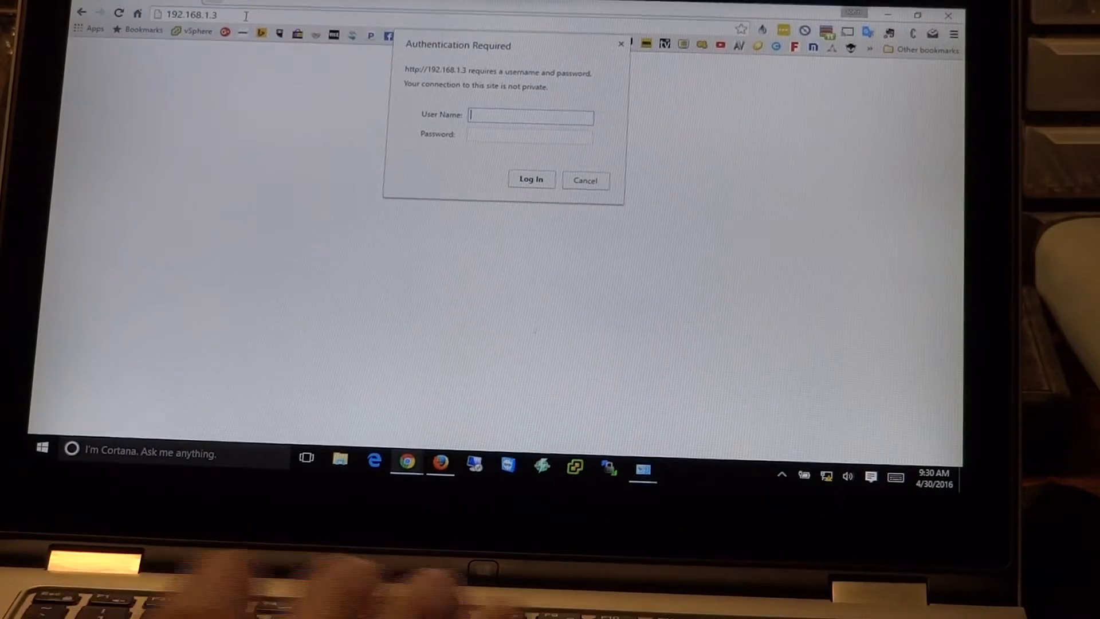
Step: Log in as admin to the switch at 192.168.1.3
type("admin")
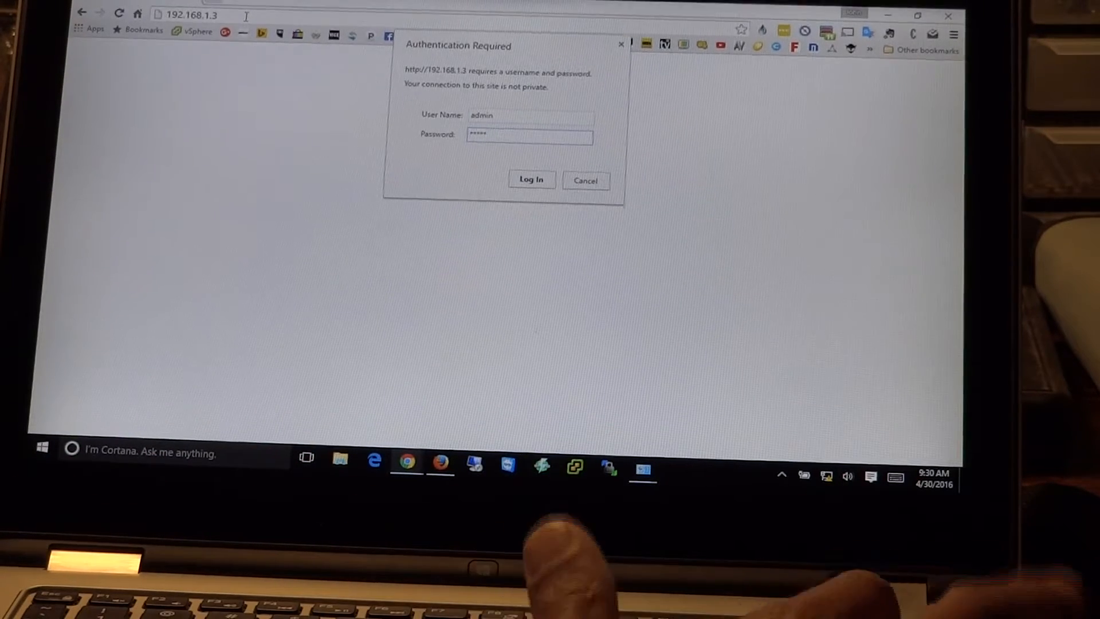
left_click(531, 179)
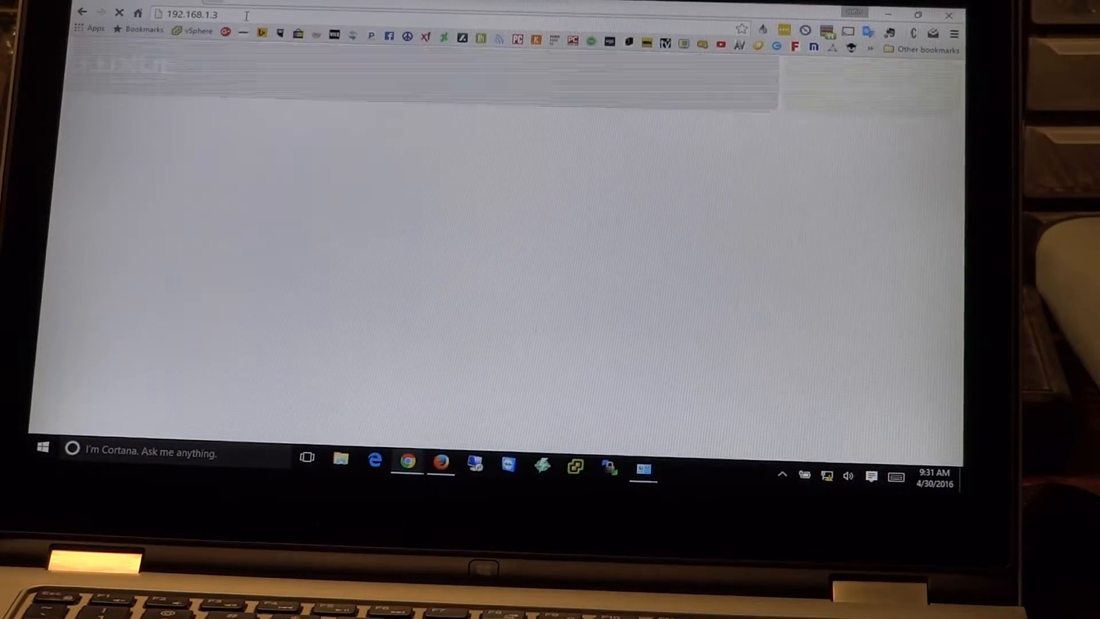